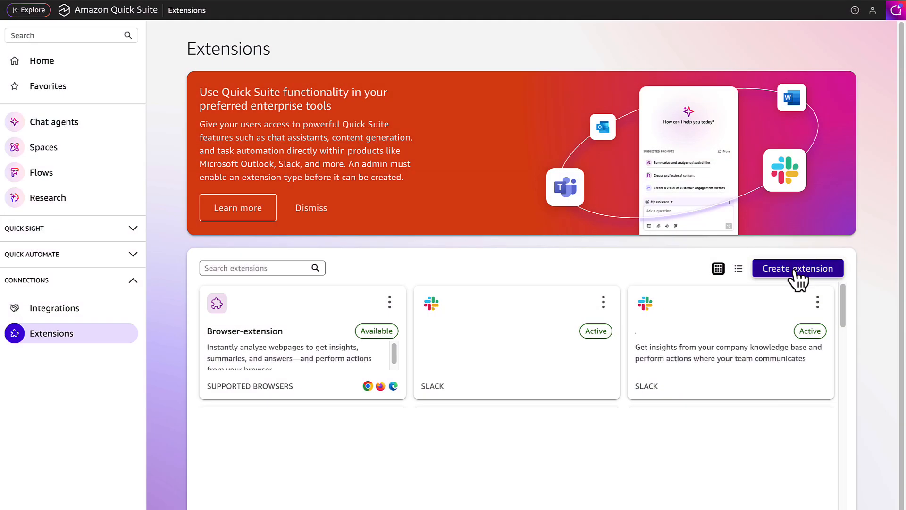
# Create a new Slack bot access extension and add it on the Details step.
pyautogui.click(797, 268)
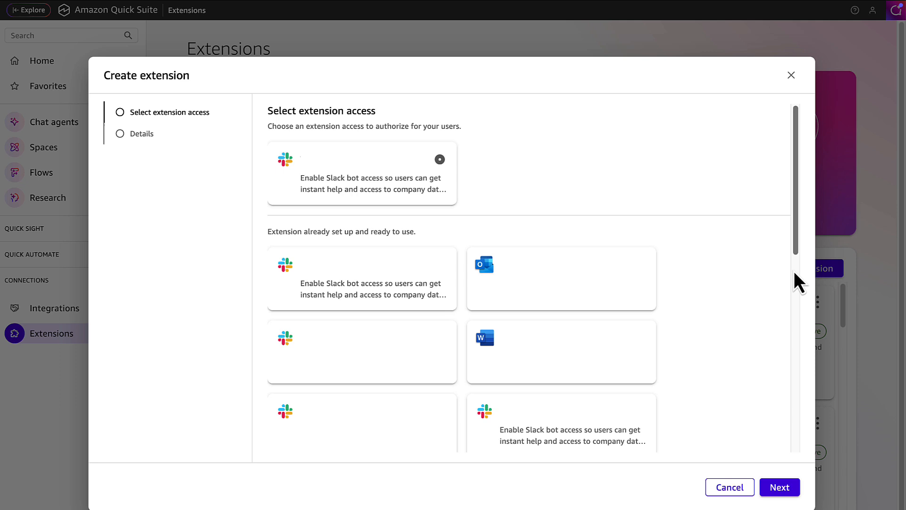
pyautogui.click(778, 486)
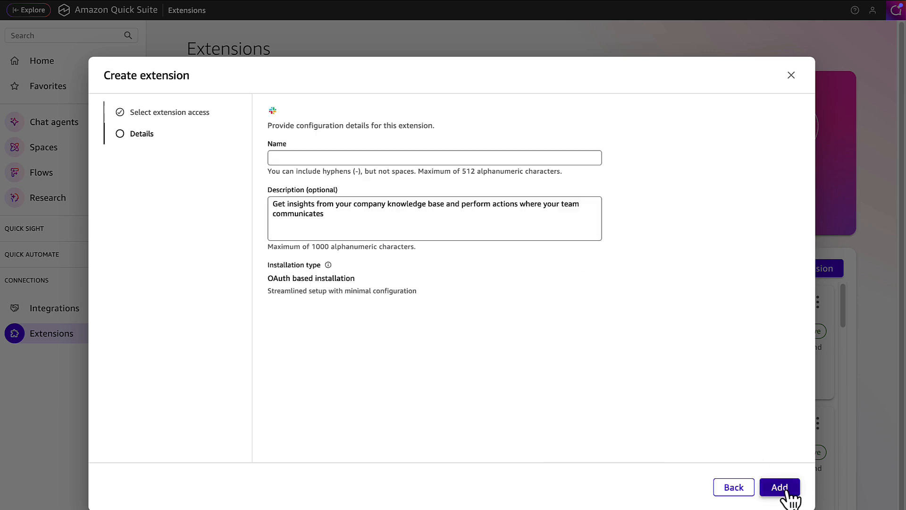
pyautogui.moveTo(805, 502)
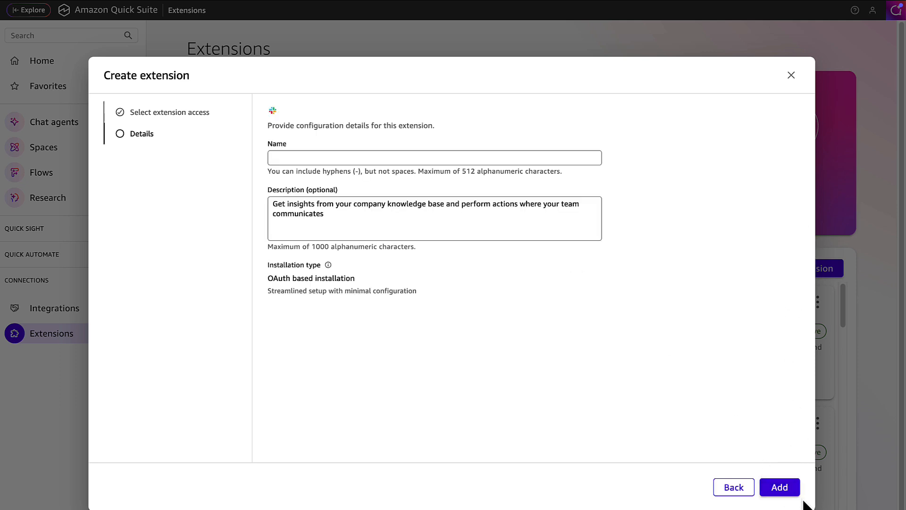
pyautogui.click(778, 487)
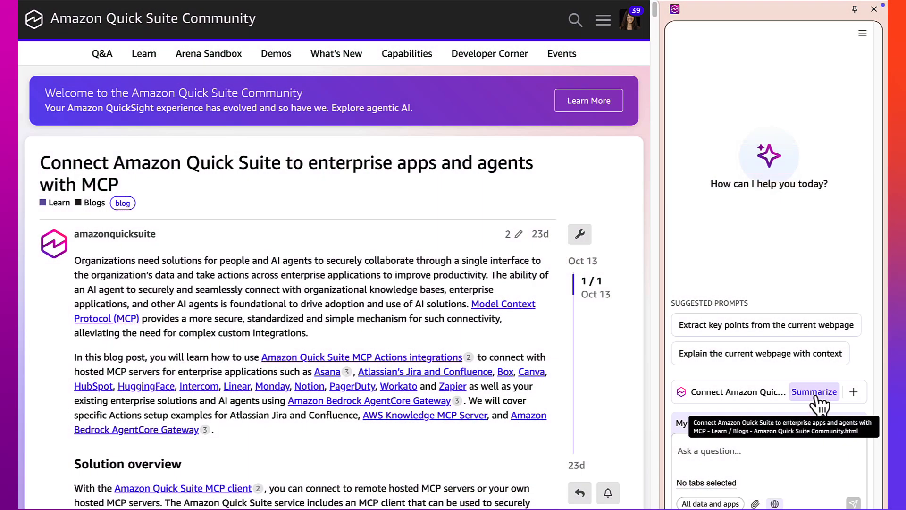
# Summarize the open MCP blog post in the Quick Suite browser assistant.
pyautogui.click(813, 391)
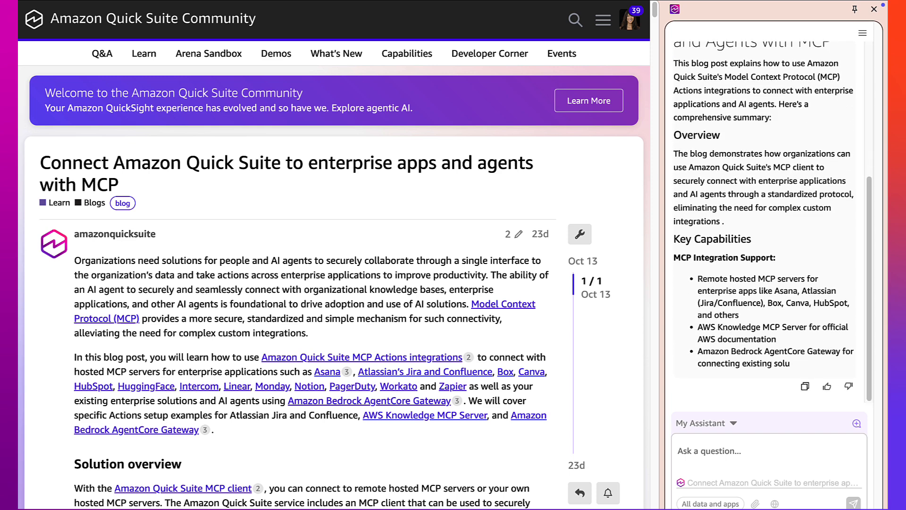
pyautogui.scroll(-3)
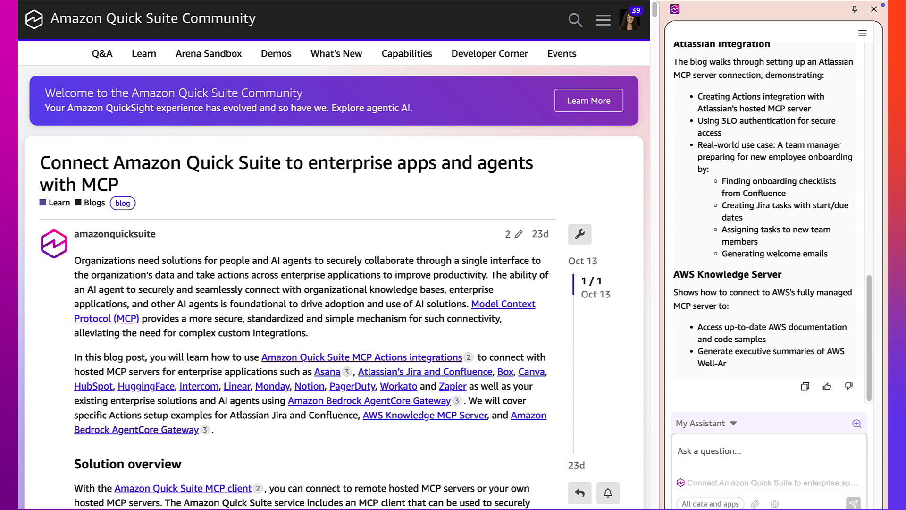
pyautogui.scroll(-3)
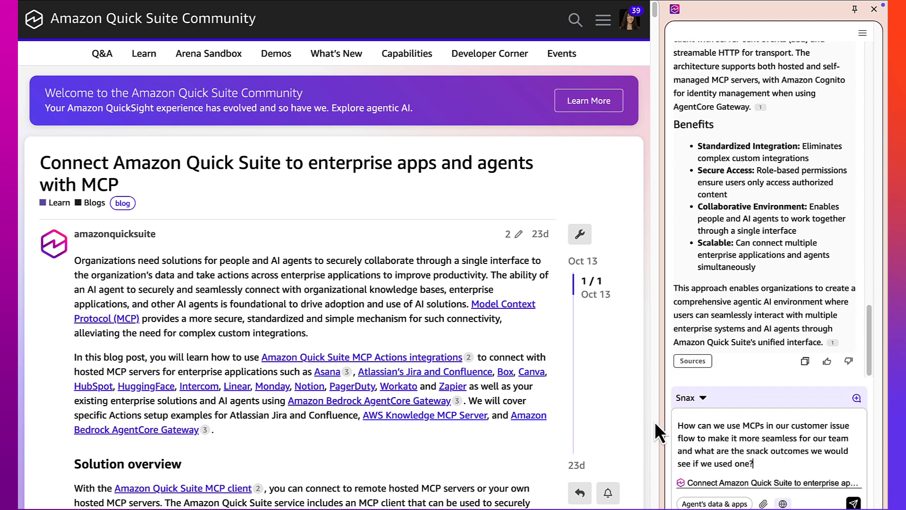
# Ask about using MCPs for customer issues and review the drafted proposal email.
pyautogui.click(852, 501)
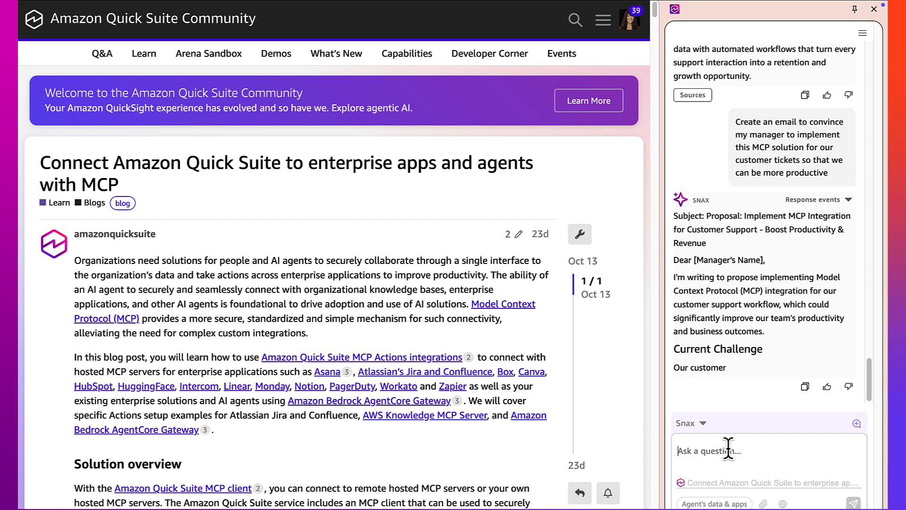
pyautogui.scroll(-3)
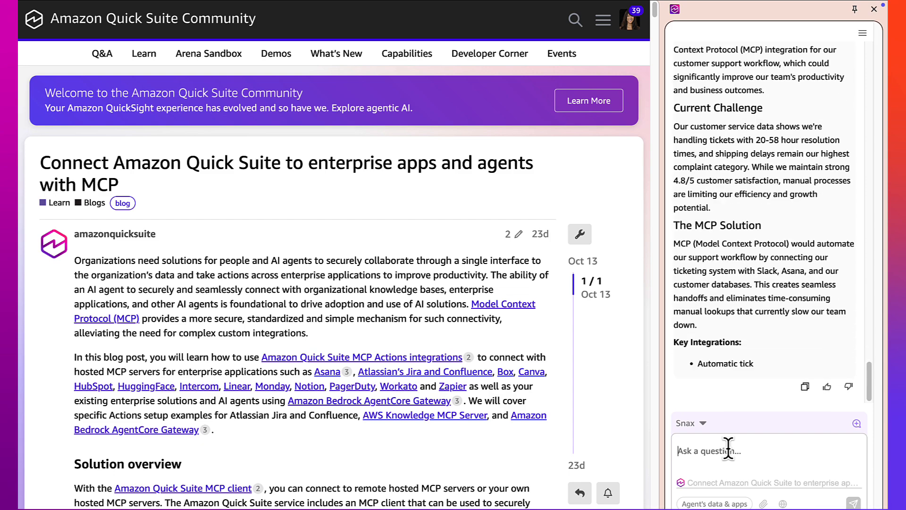
pyautogui.scroll(-3)
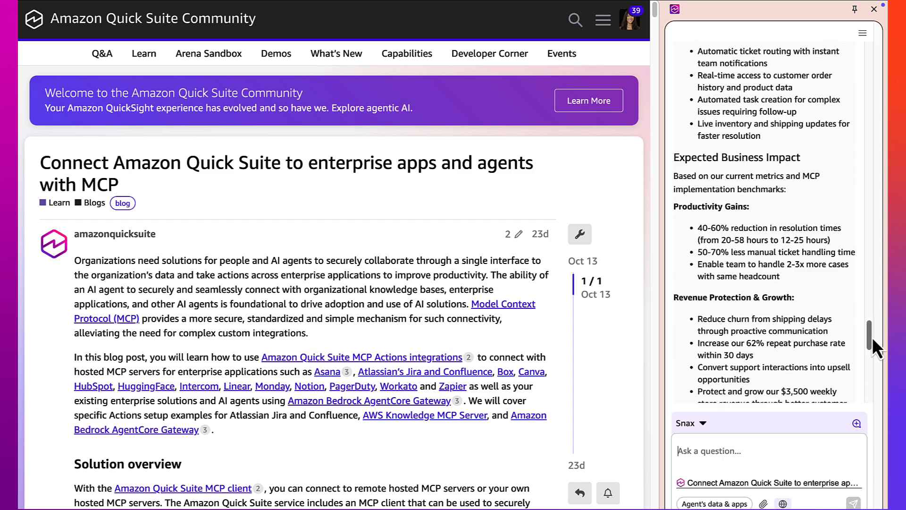
pyautogui.scroll(-3)
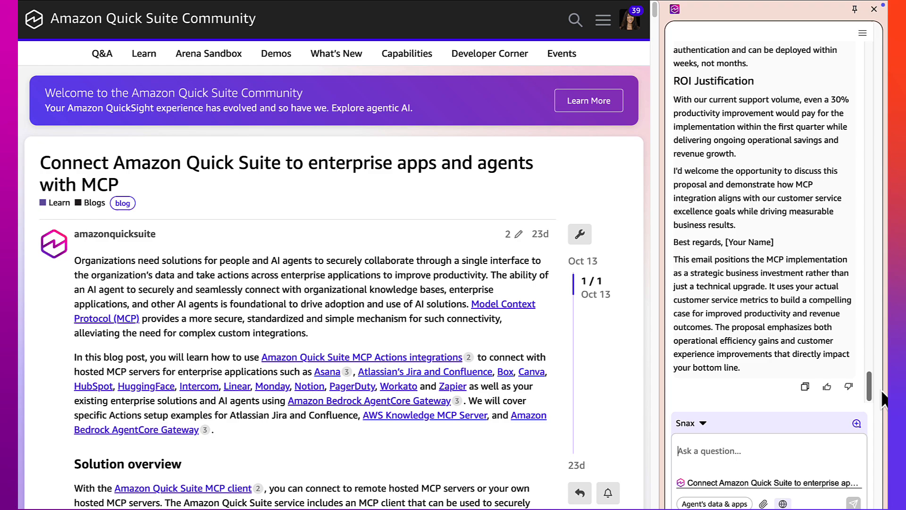
pyautogui.moveTo(804, 387)
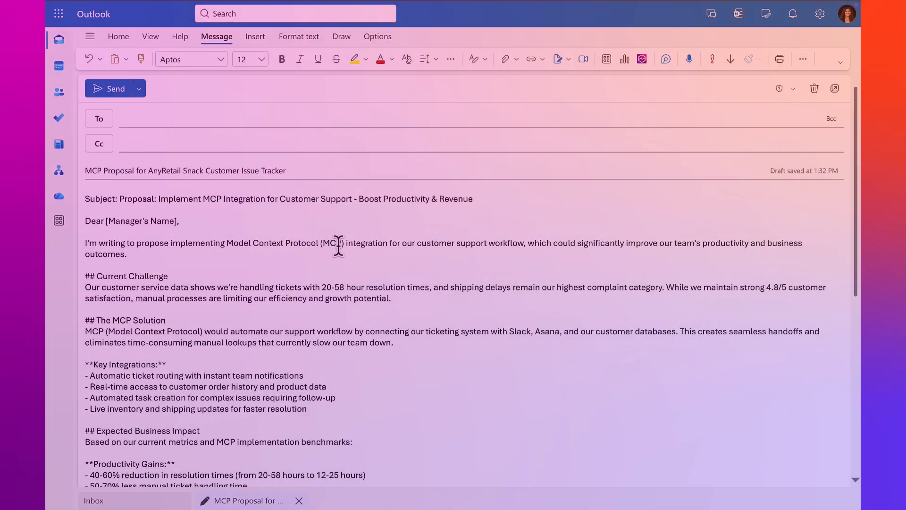
# Shorten the MCP proposal email with three numbered action items and replace the selection.
pyautogui.click(642, 59)
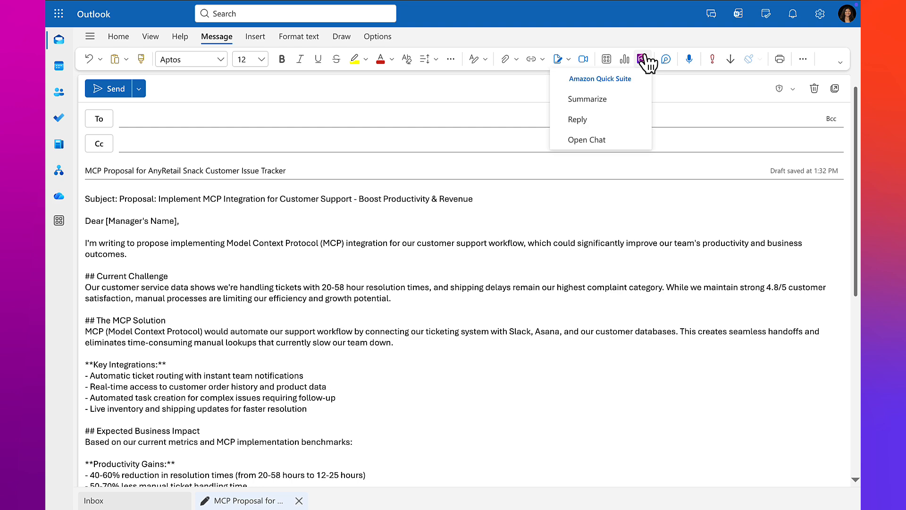
pyautogui.moveTo(586, 99)
pyautogui.write('shorten this email to be more succinct with action items')
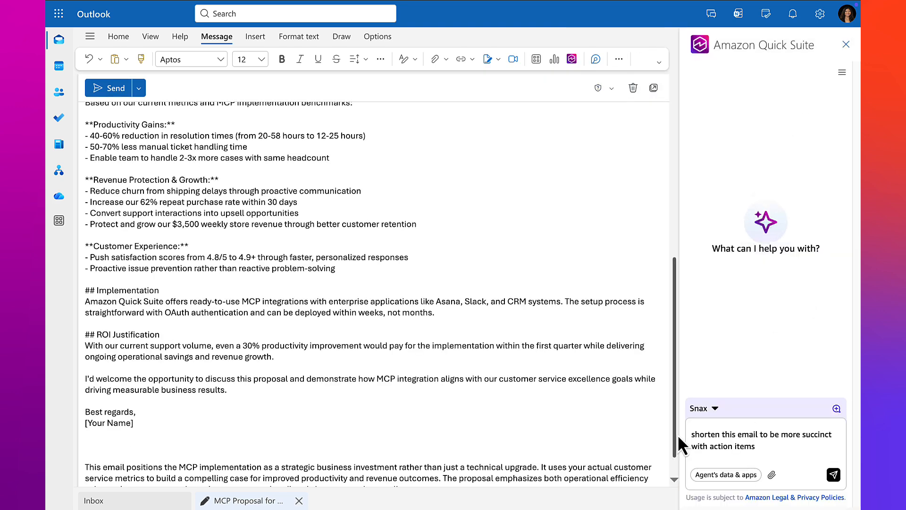
pyautogui.click(833, 475)
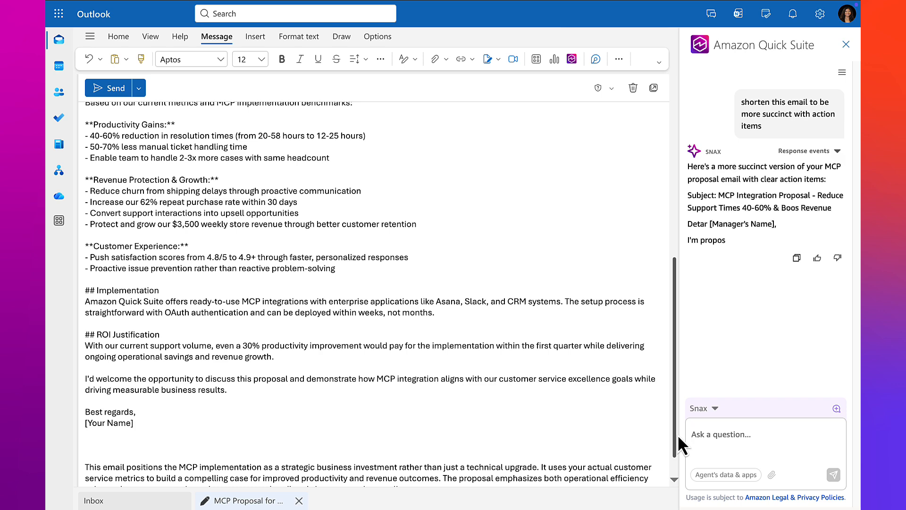
pyautogui.scroll(-3)
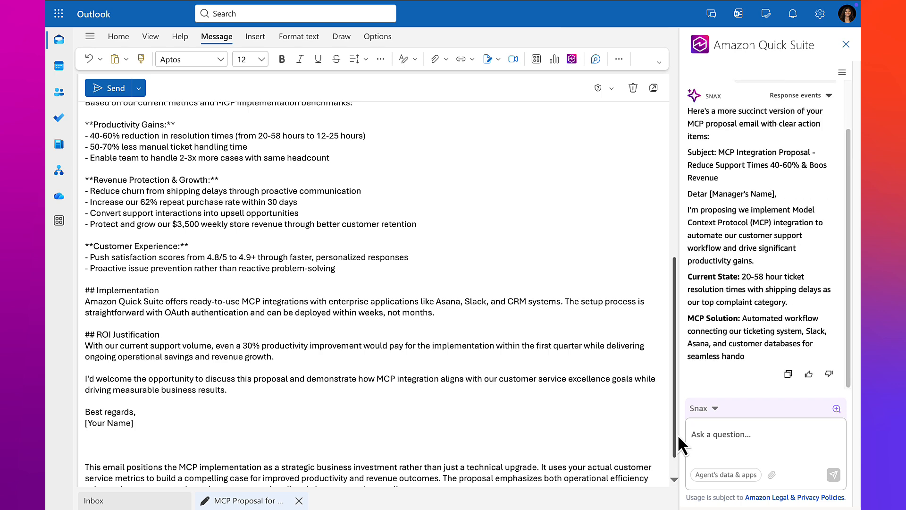
pyautogui.scroll(-3)
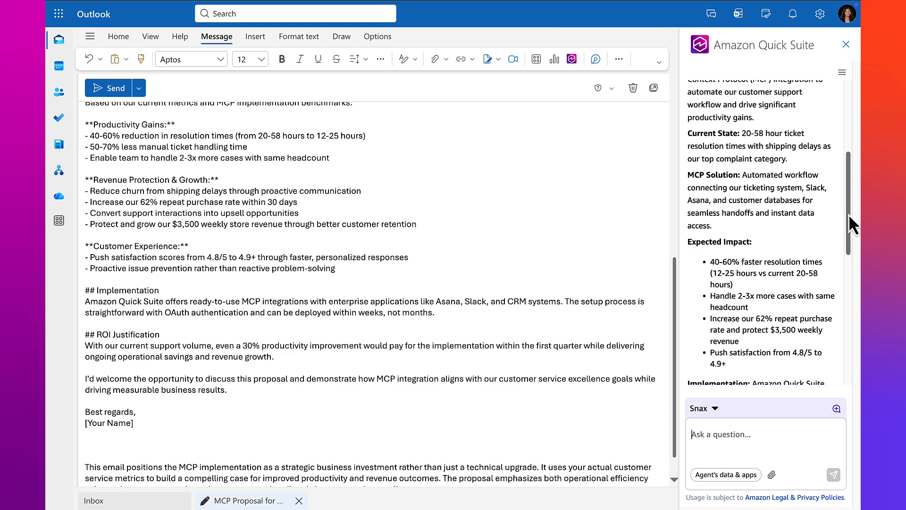
pyautogui.scroll(-3)
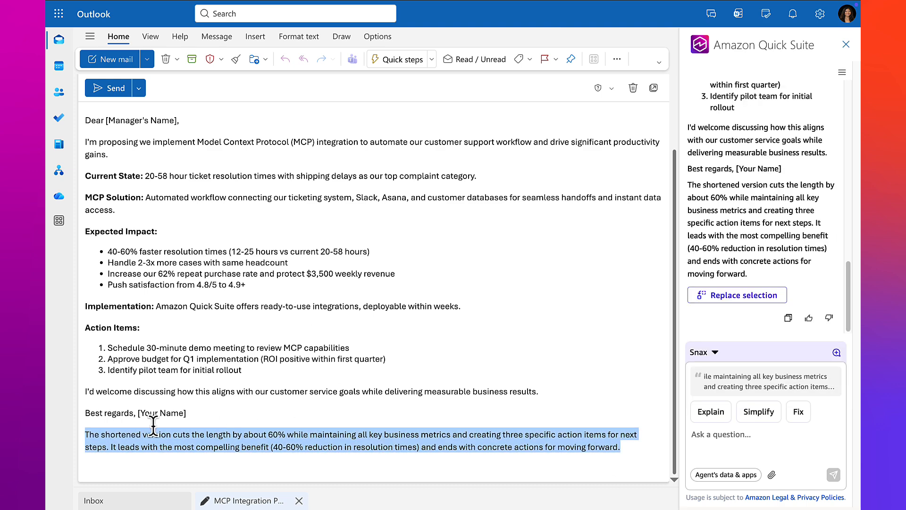
pyautogui.click(737, 295)
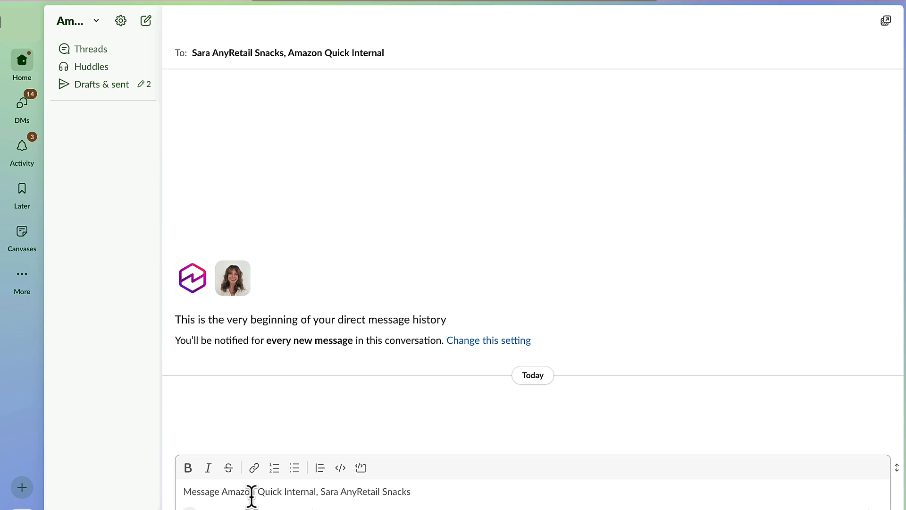
pyautogui.press('Return')
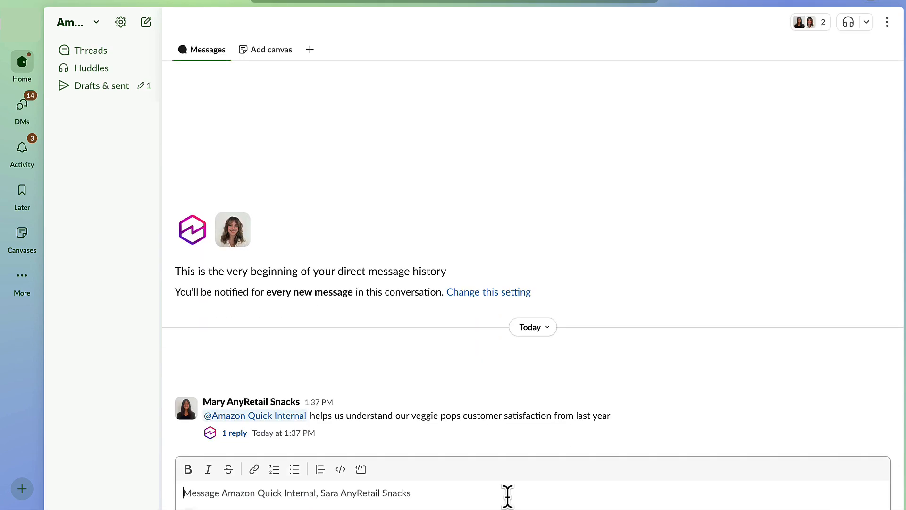
pyautogui.click(234, 433)
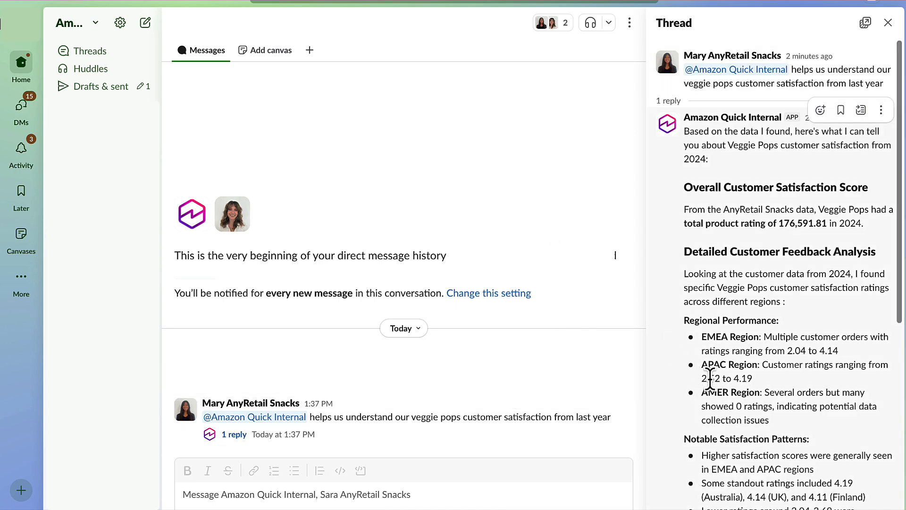
pyautogui.scroll(-3)
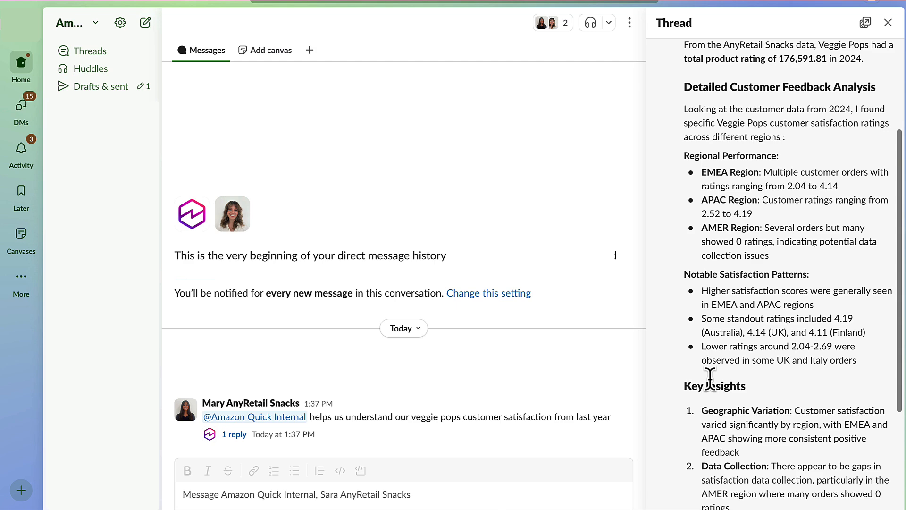
pyautogui.scroll(-3)
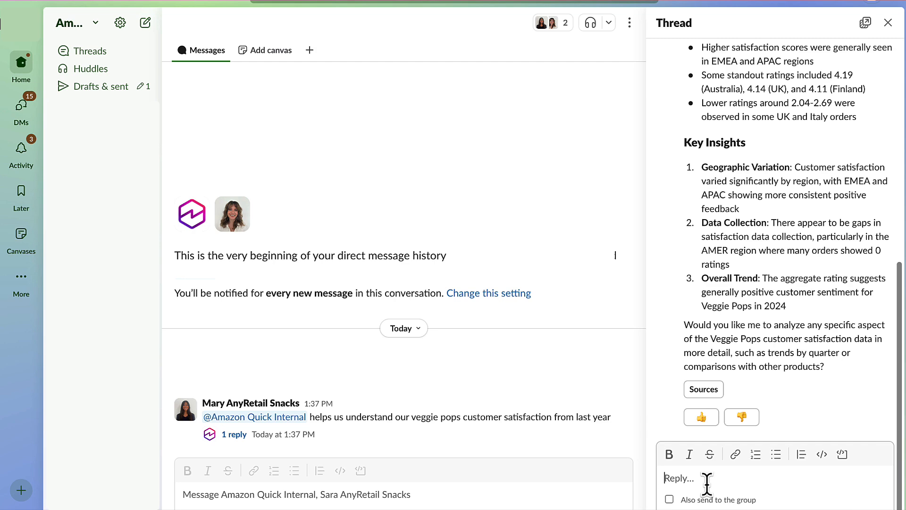
# Ask in the thread how to increase this customer satisfaction and get brand messaging recommendations.
pyautogui.write("@Amazon Quick Internal what should we do to help increase this customer satisfaction from Sara's marketing team and brand messaging?")
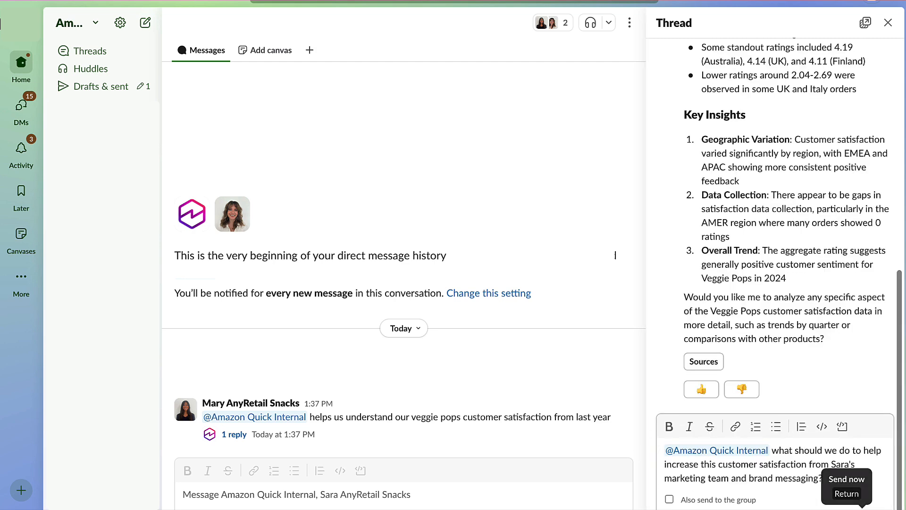
pyautogui.click(846, 478)
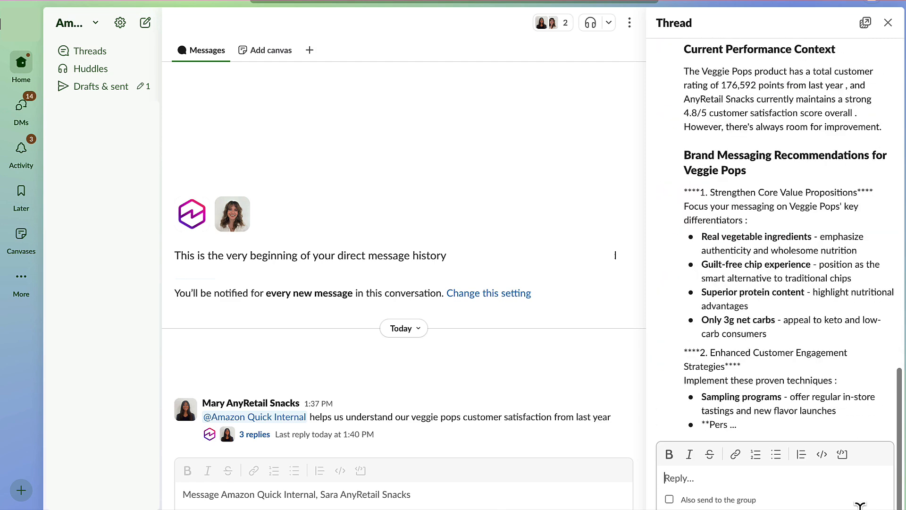
pyautogui.scroll(-3)
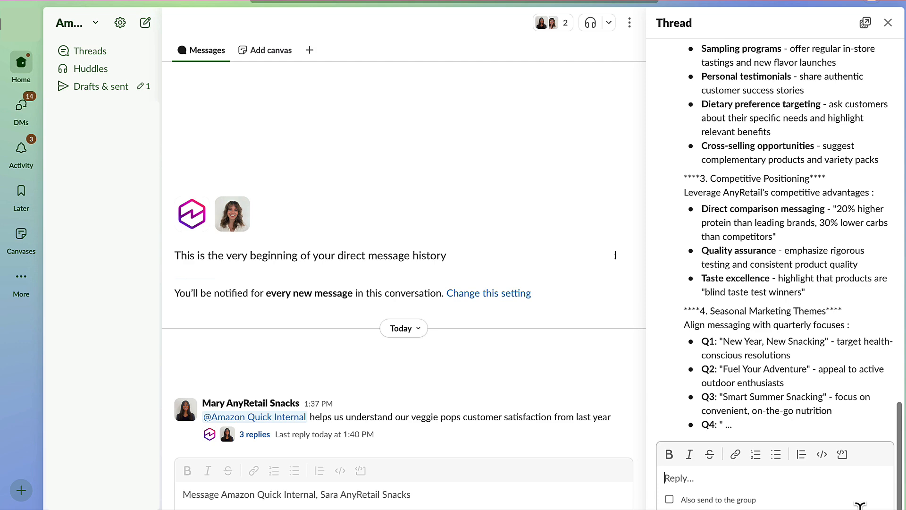
pyautogui.scroll(-3)
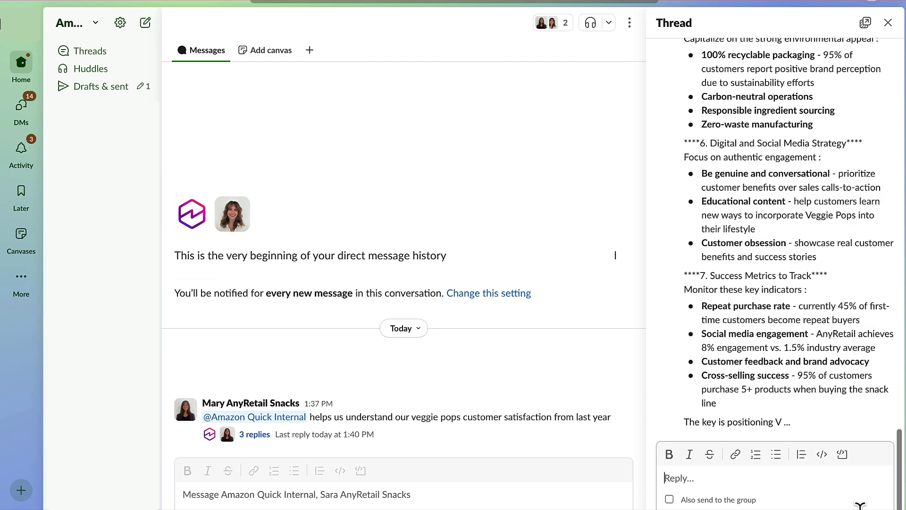